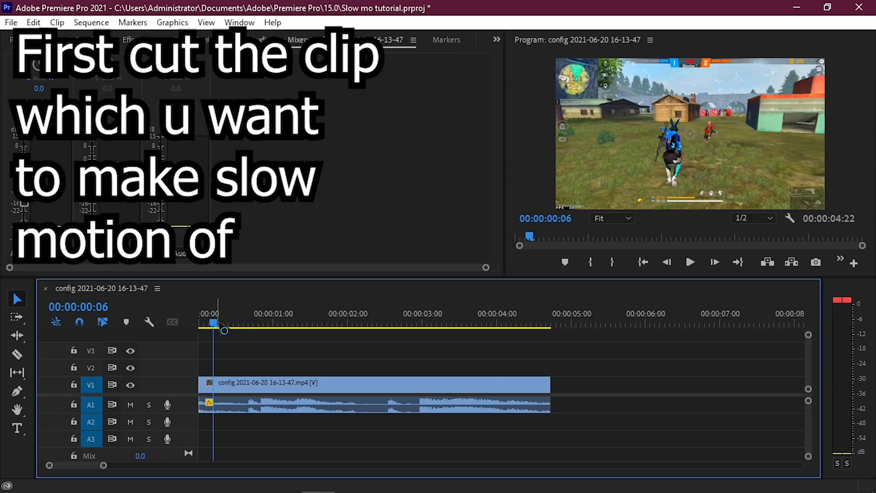
- With the Razor tool, cut the V1 clip at 00:00:04:09 and again near its end
{"action": "left_click", "coordinate": [524, 323]}
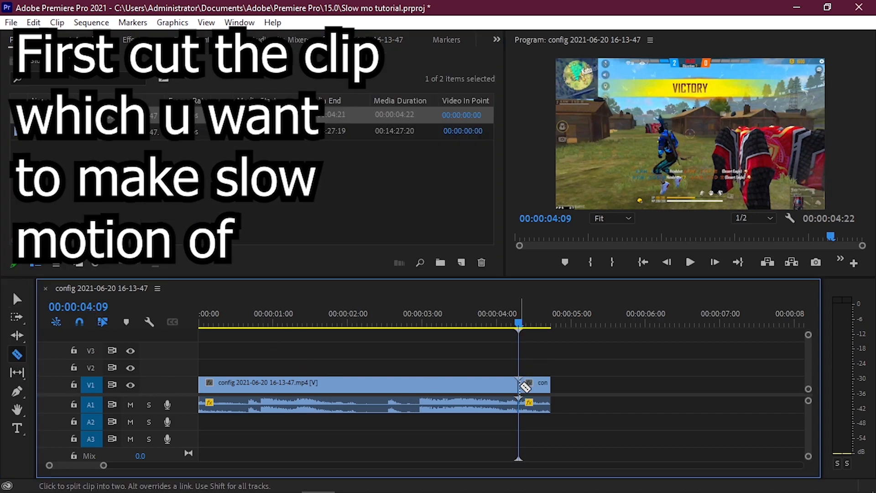
{"action": "left_click", "coordinate": [518, 383]}
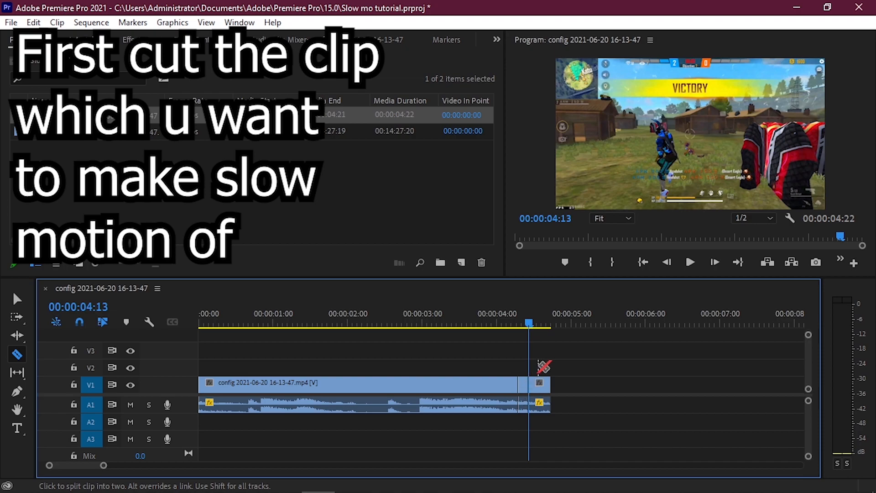
{"action": "left_click", "coordinate": [530, 383]}
{"action": "type", "text": "twixt"}
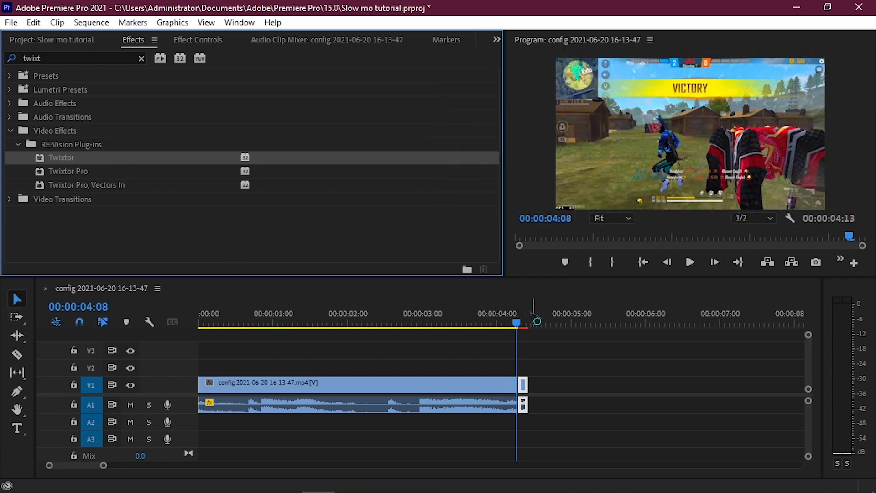
- Review the applied Twixtor effect's settings in Effect Controls
{"action": "left_click", "coordinate": [197, 40]}
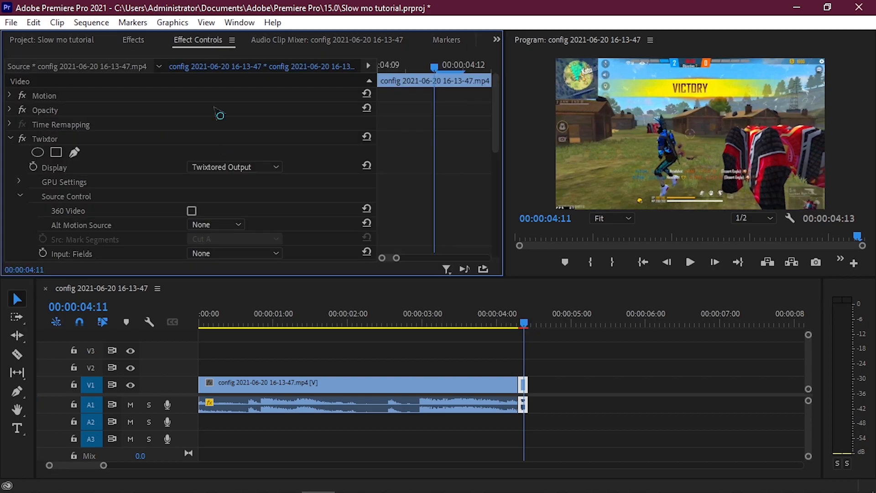
{"action": "scroll", "scroll_direction": "down", "scroll_amount": 3}
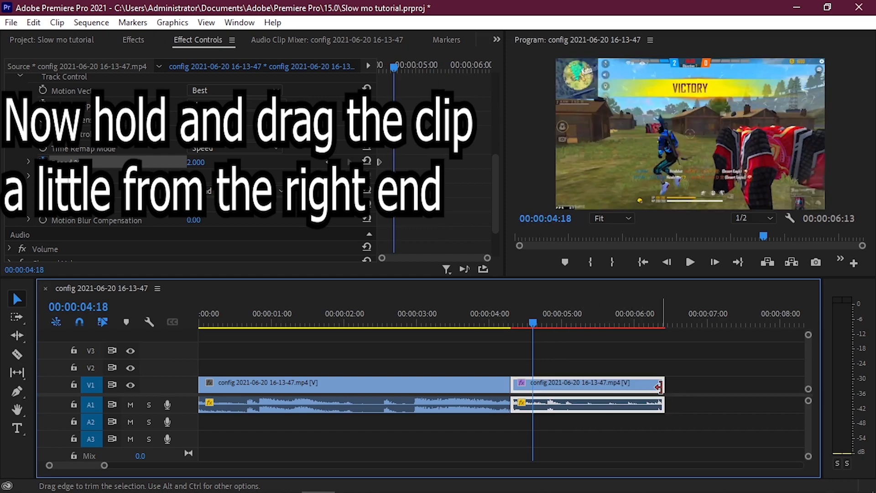
- Drag the slow-motion clip's end out to about six seconds and preview around five seconds
{"action": "left_click", "coordinate": [690, 262]}
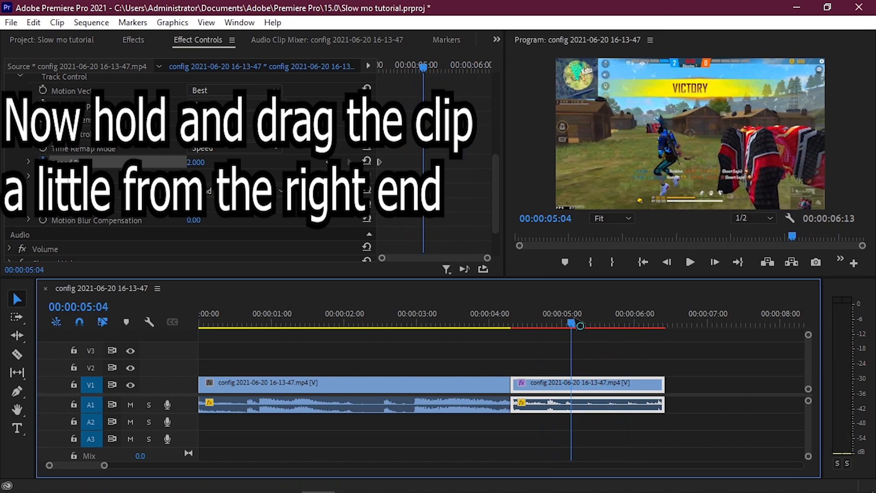
{"action": "left_click", "coordinate": [325, 39]}
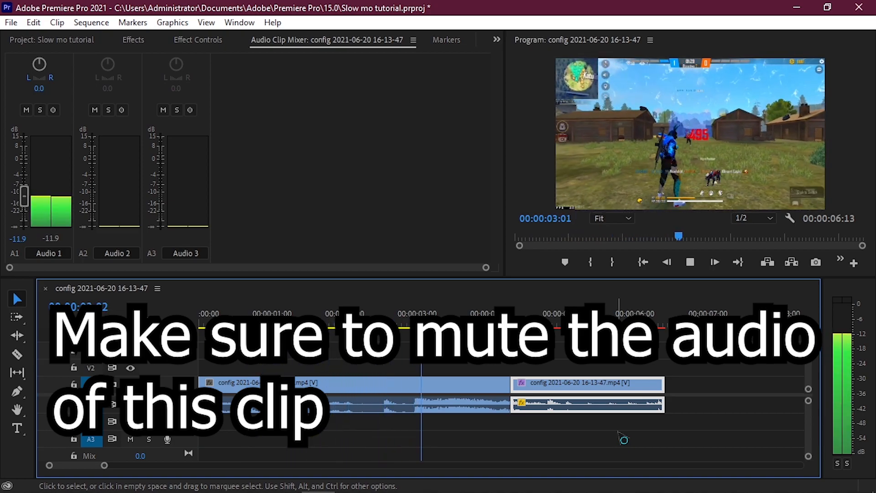
- Select the stretched slow-motion clip and silence its audio
{"action": "left_click", "coordinate": [689, 261]}
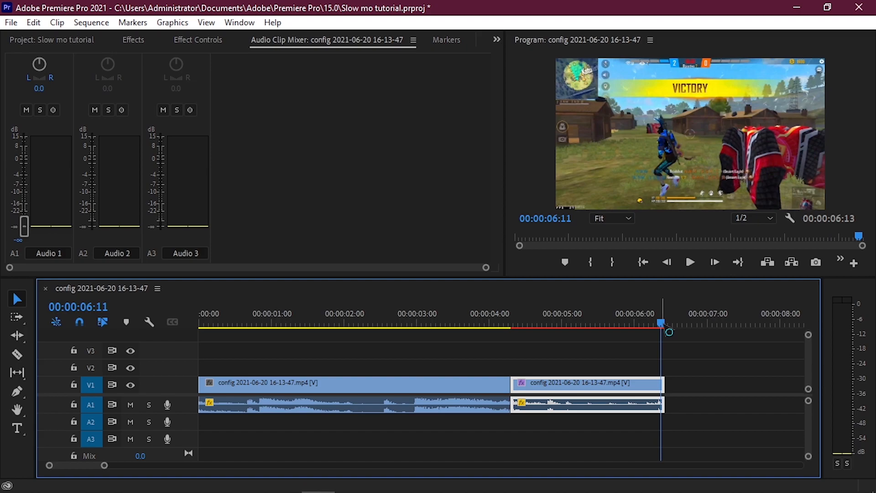
{"action": "left_click", "coordinate": [563, 324]}
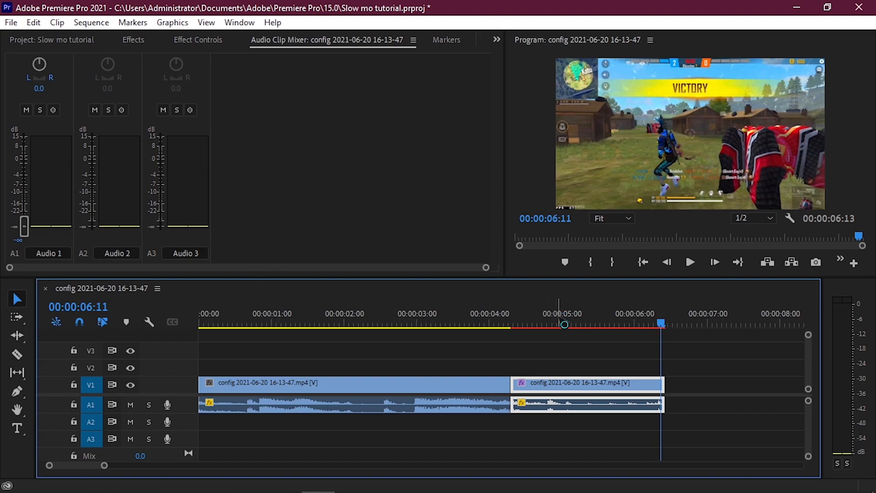